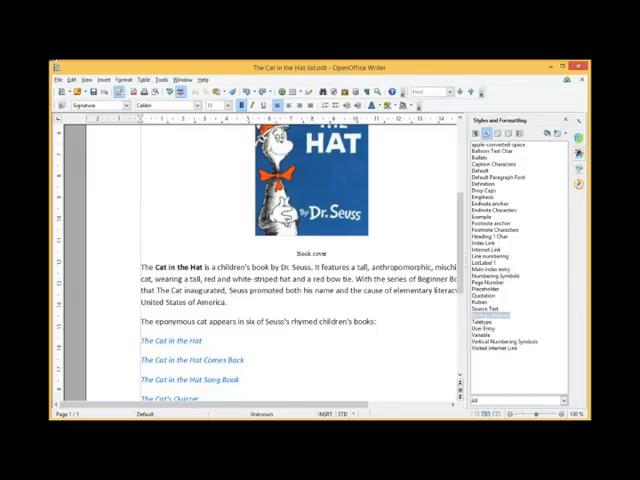
- Show Character Styles, select Strong Emphasis and bring up its context menu
{"action": "left_click", "coordinate": [188, 268]}
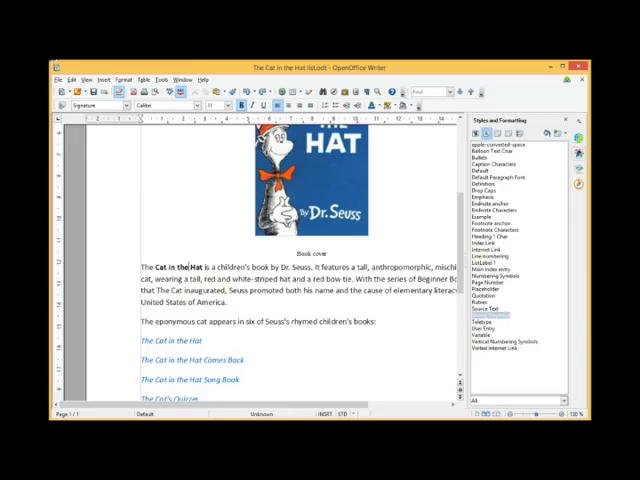
{"action": "mouse_move", "coordinate": [356, 360]}
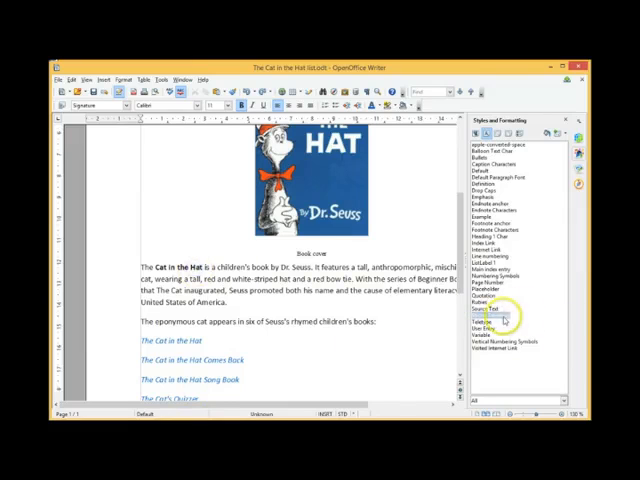
{"action": "left_click", "coordinate": [490, 312]}
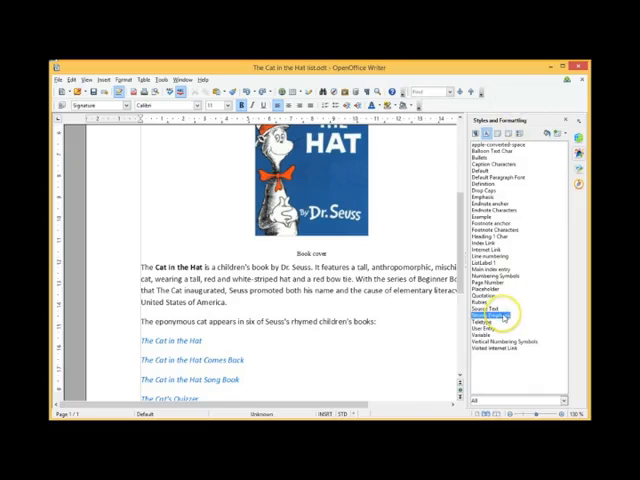
{"action": "right_click", "coordinate": [500, 312]}
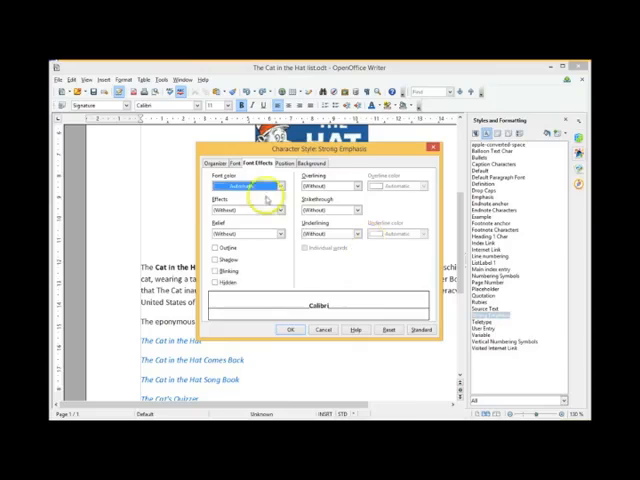
- Set the Strong Emphasis style's font colour to Red on the Font Effects tab
{"action": "left_click", "coordinate": [280, 188]}
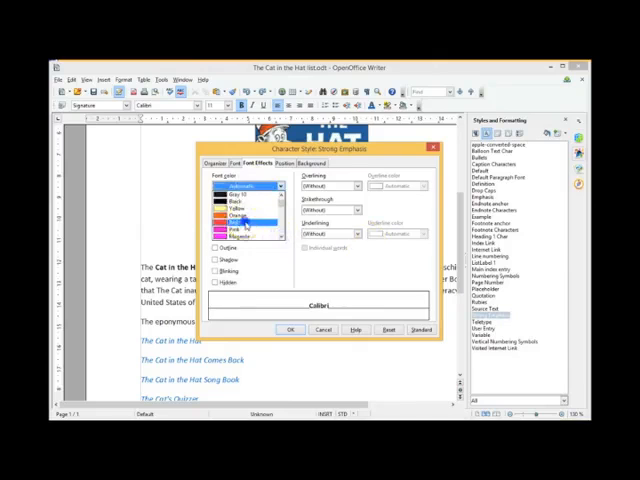
{"action": "left_click", "coordinate": [240, 158]}
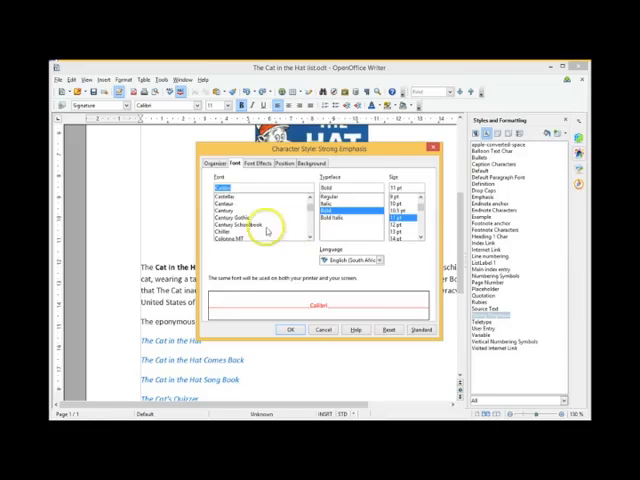
- Set Strong Emphasis to Century Schoolbook Bold Italic 14 pt and apply it, turning the book title red
{"action": "left_click", "coordinate": [240, 224]}
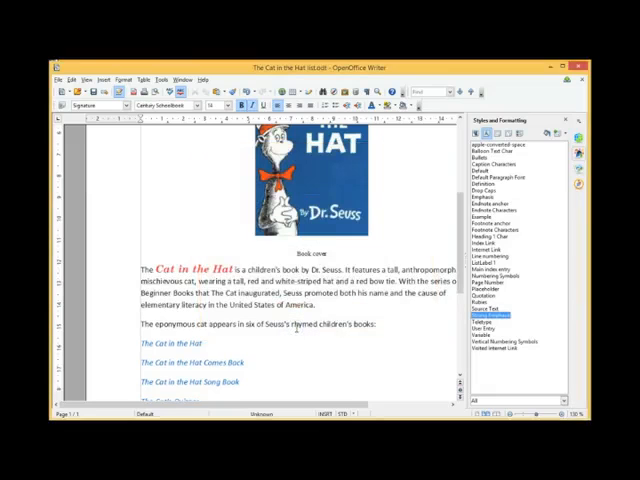
{"action": "left_click", "coordinate": [496, 320]}
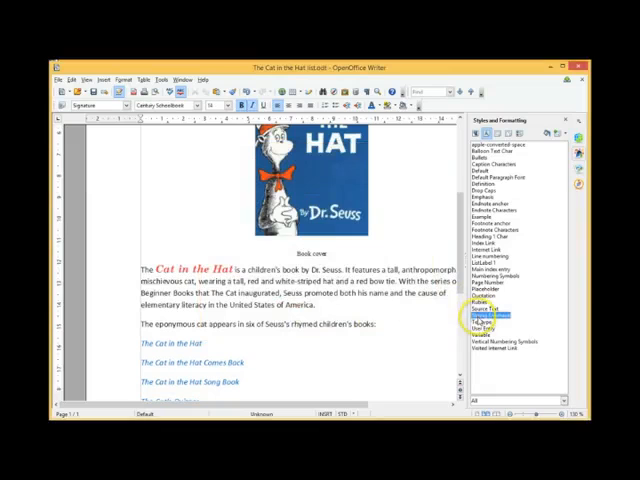